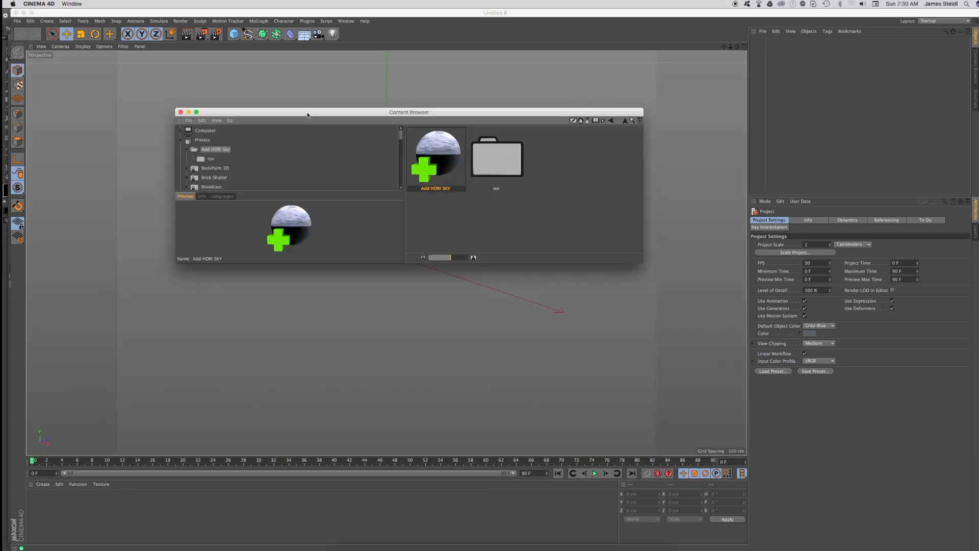
pyautogui.moveTo(465, 115)
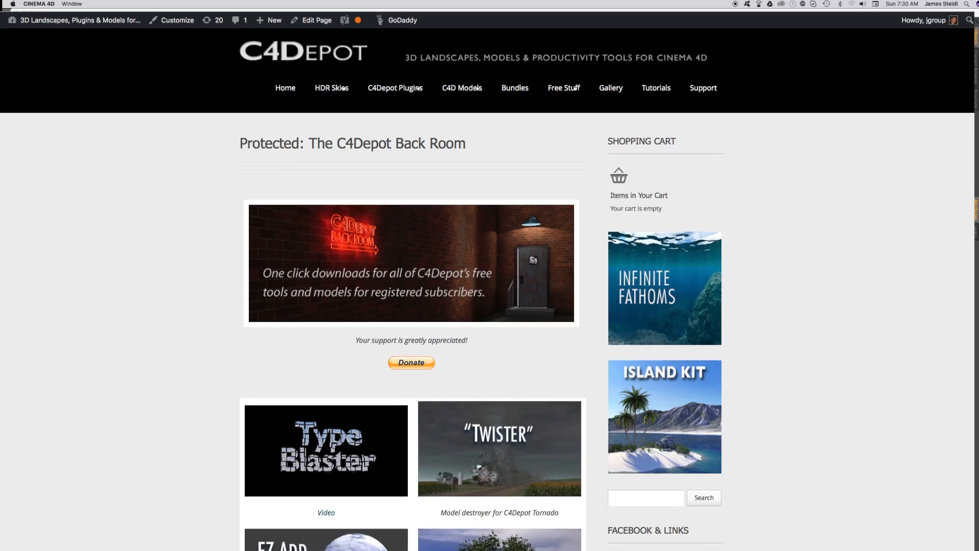
# Scroll the Content Browser presets to the Add HDRI SKY rig and add it to the scene.
pyautogui.scroll(-3)
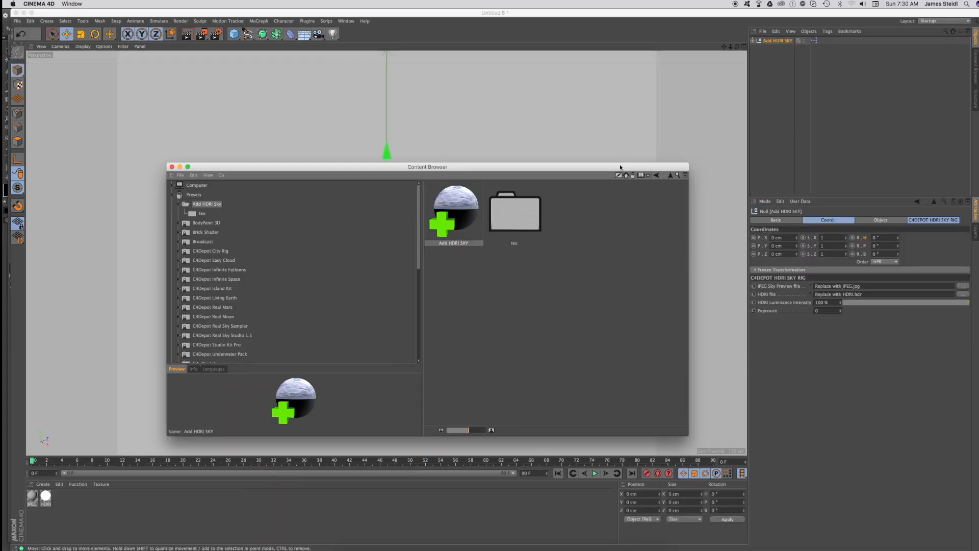
# Load 38SunRise.jpg as the sky preview and 38SunRise.hdr as the HDRI file.
pyautogui.click(170, 167)
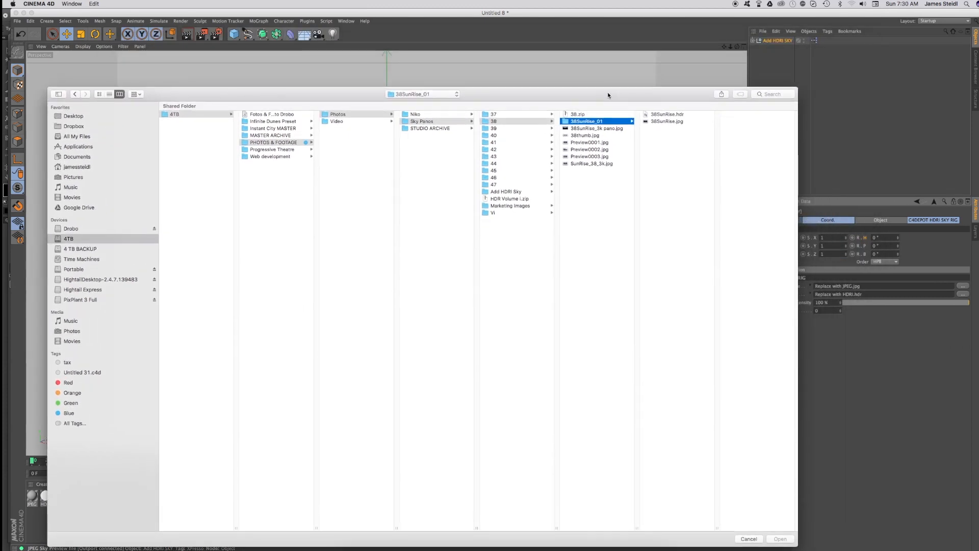
pyautogui.click(586, 121)
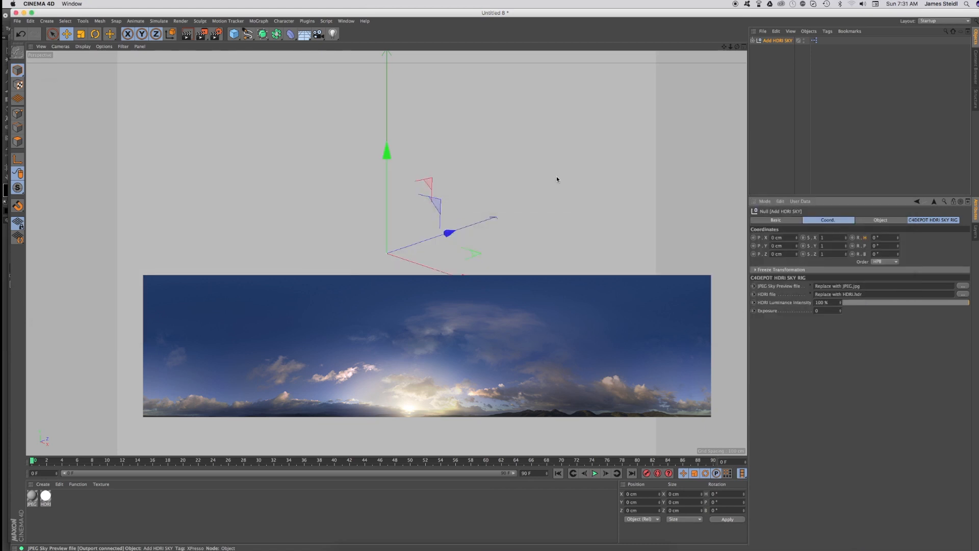
pyautogui.click(963, 286)
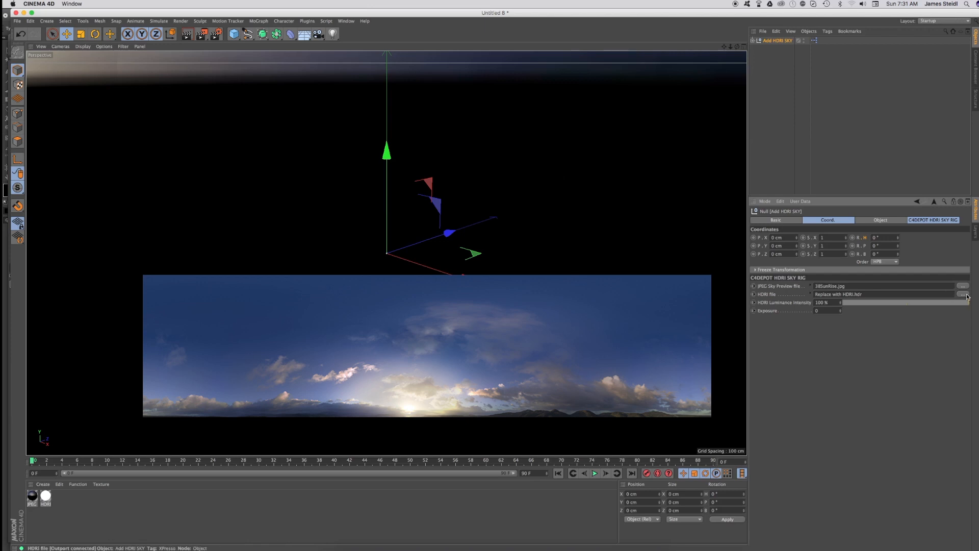
pyautogui.click(967, 297)
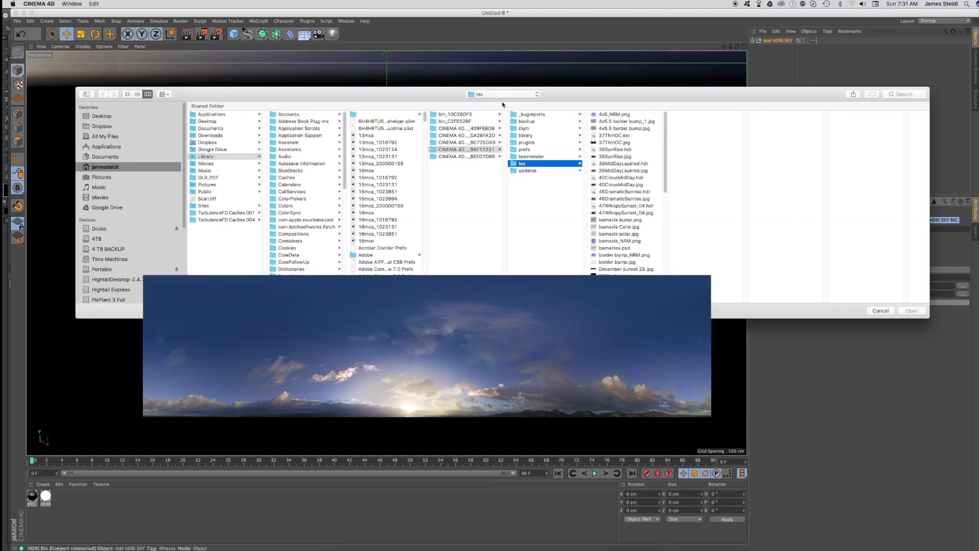
pyautogui.click(910, 311)
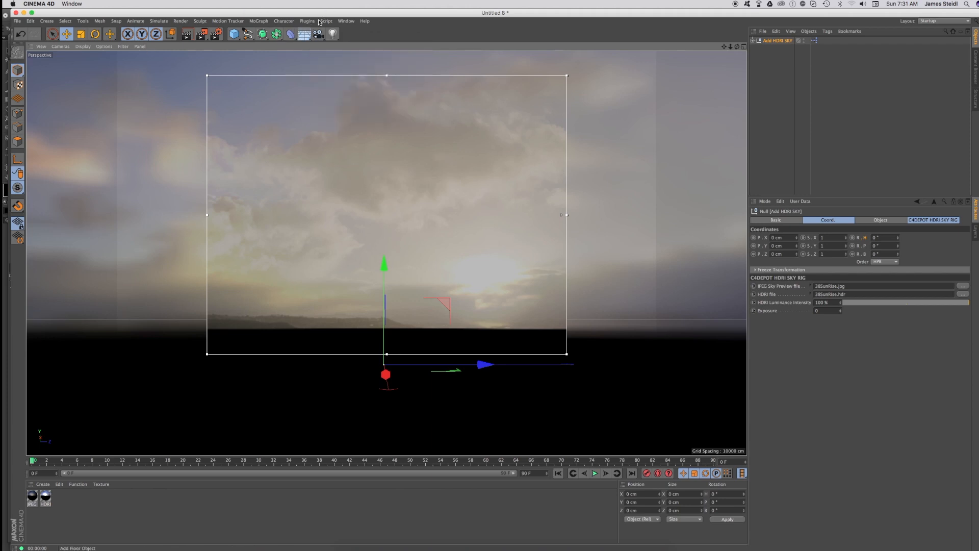
# Add an infinite light, raise it about 264 cm along Y, and select it.
pyautogui.click(333, 34)
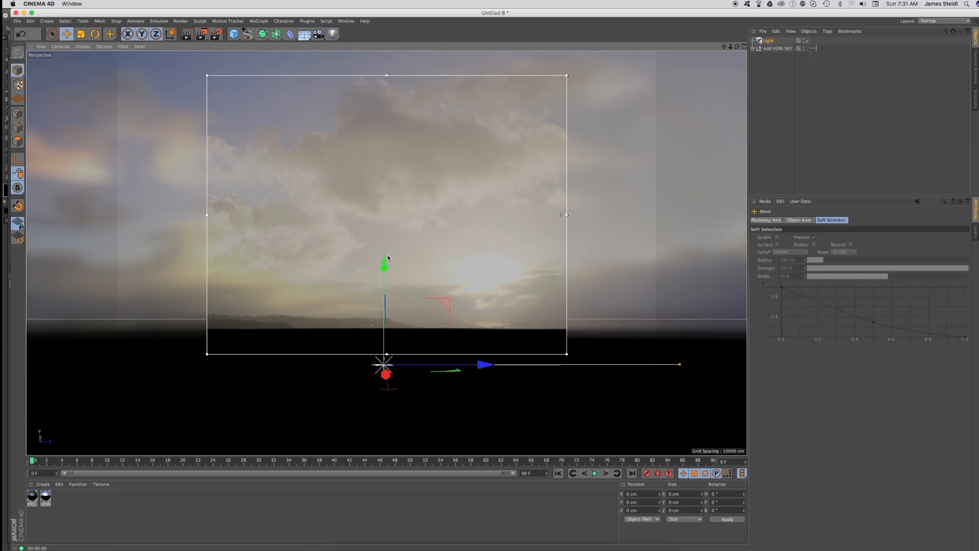
pyautogui.moveTo(384, 365); pyautogui.dragTo(384, 213)
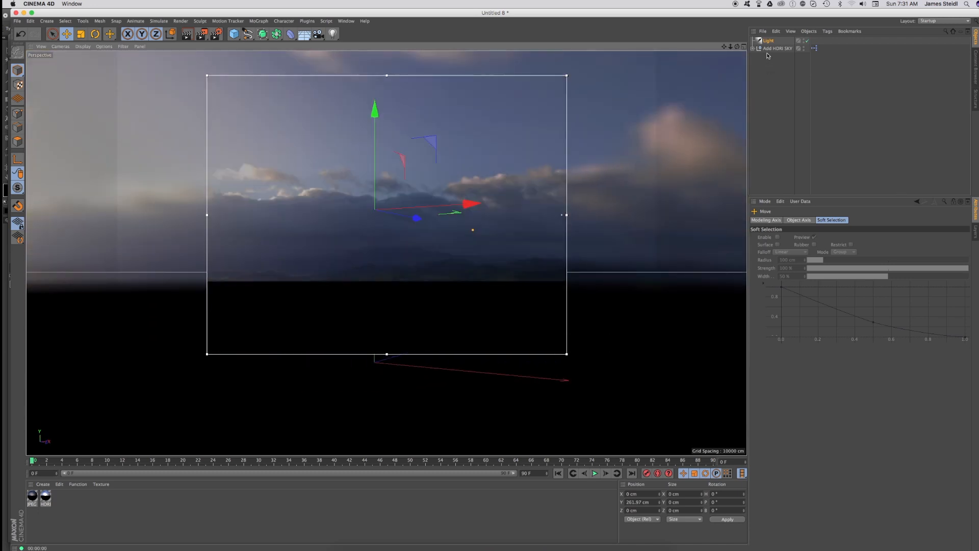
pyautogui.click(768, 40)
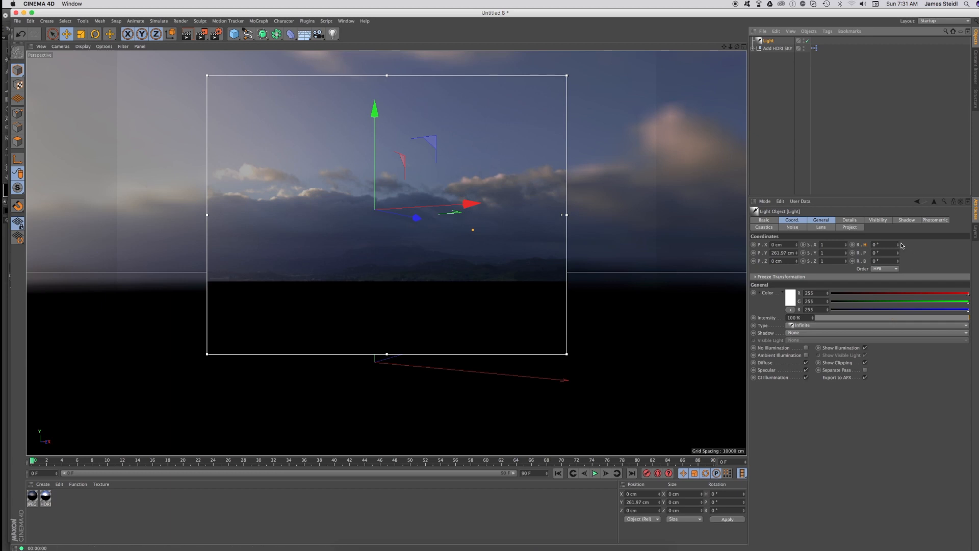
pyautogui.moveTo(888, 223)
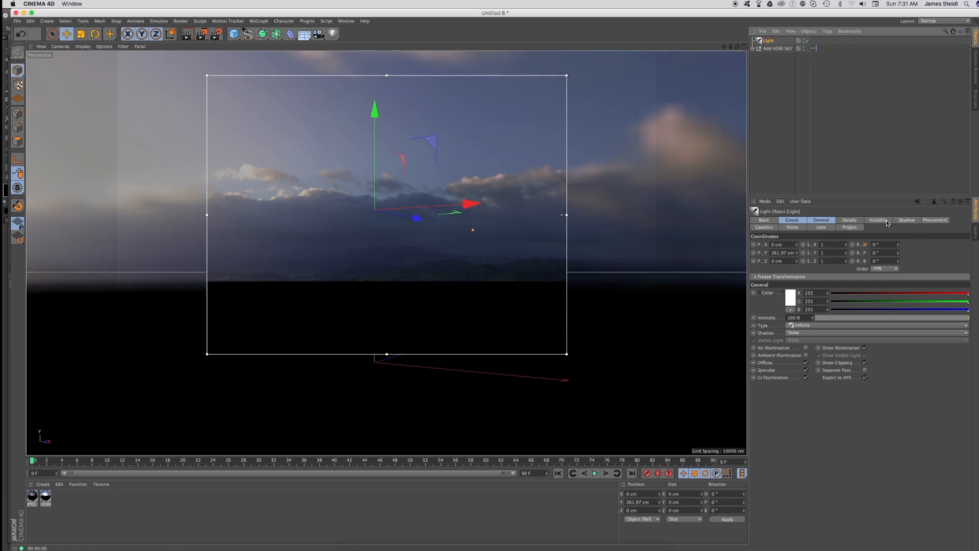
# Show the light's Coord tab to set heading 90° and pitch −138°.
pyautogui.click(792, 220)
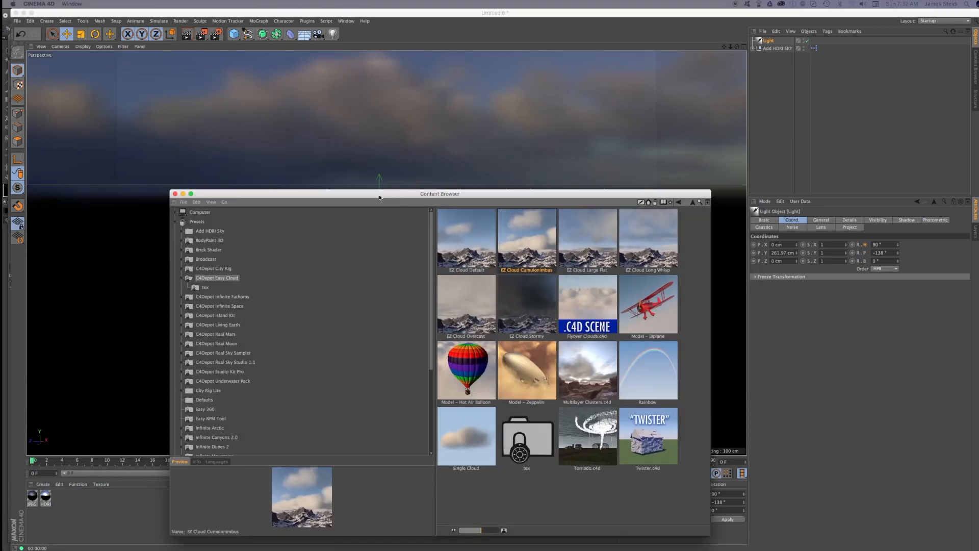
# Enlarge the Content Browser and add the EZ Cloud Large Cumulonimbus preset.
pyautogui.moveTo(441, 194); pyautogui.dragTo(374, 89)
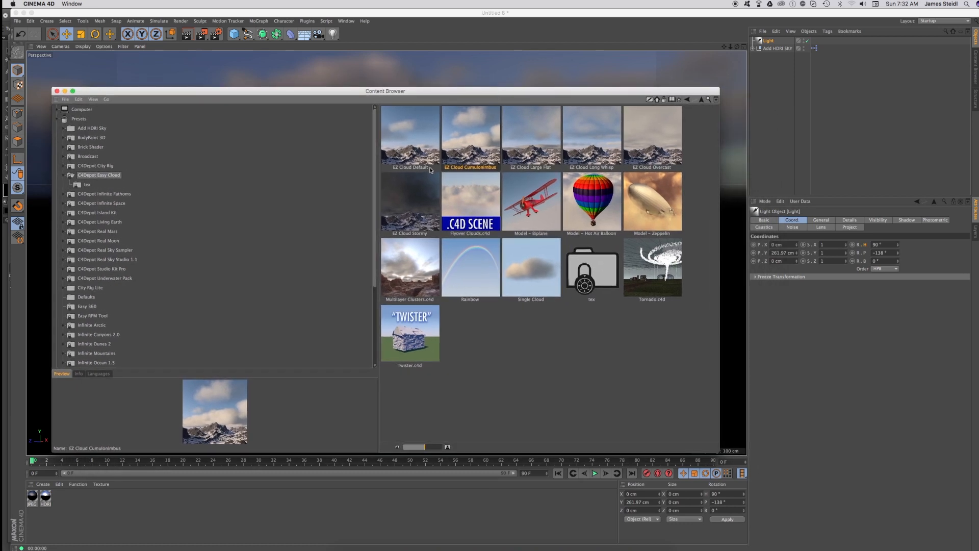
pyautogui.moveTo(649, 244)
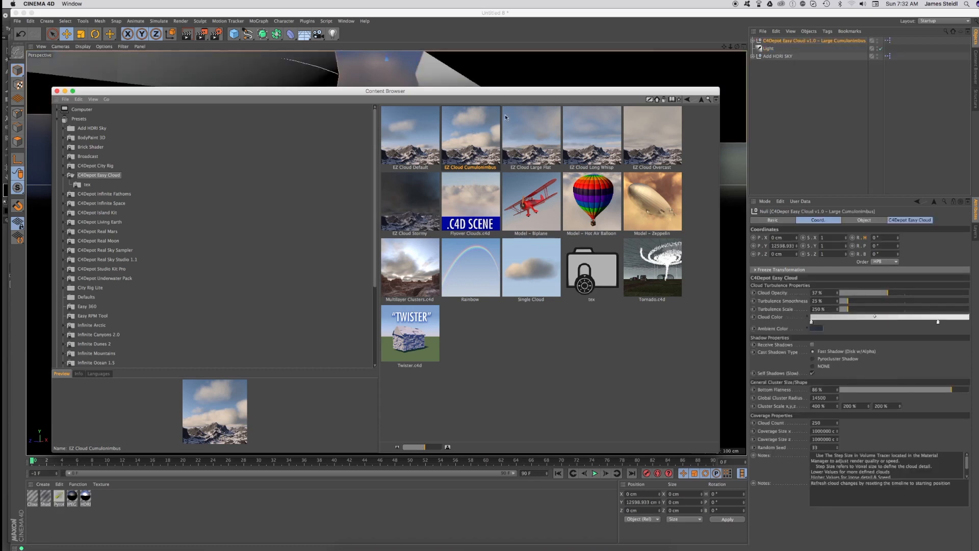
pyautogui.click(57, 91)
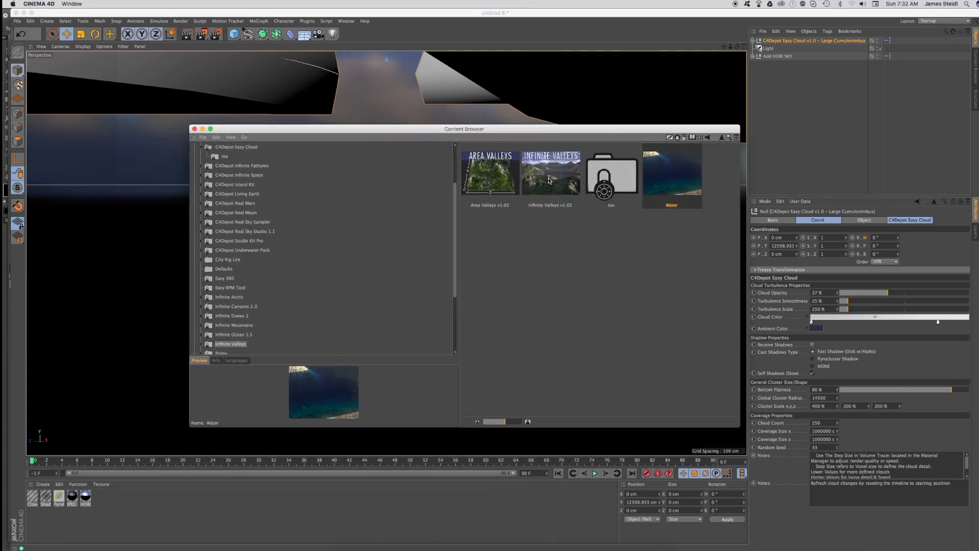
# Load Infinite Valleys v1.02 with its Infinite Camera and landscape.
pyautogui.click(551, 173)
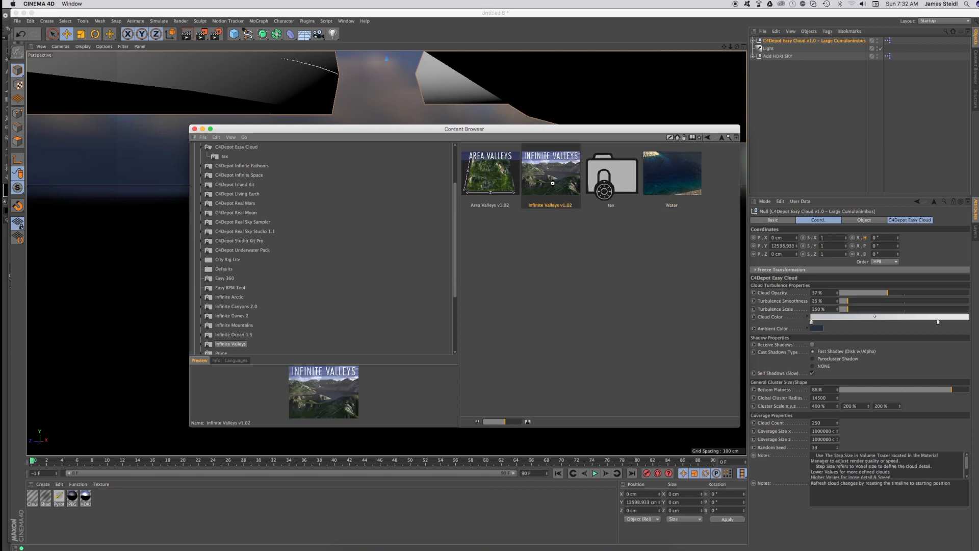
pyautogui.doubleClick(551, 172)
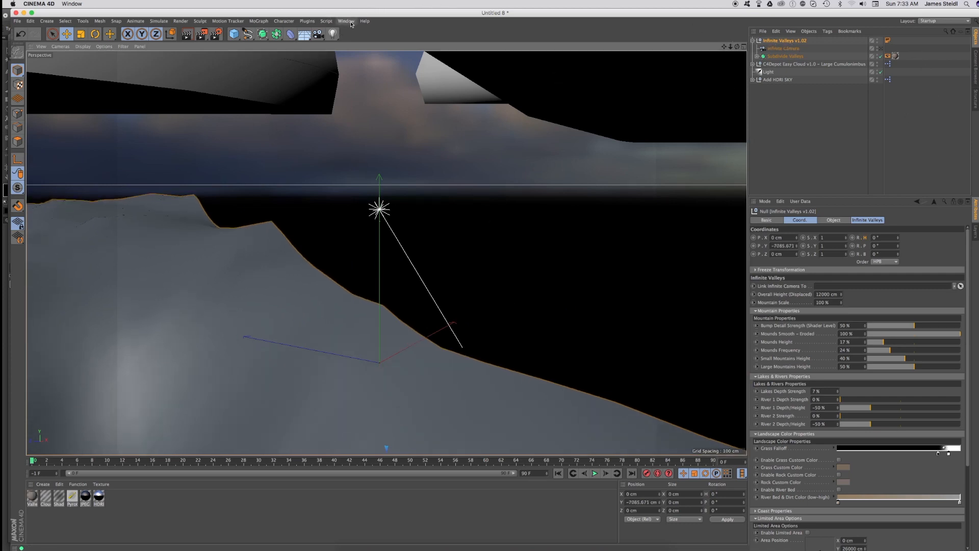
pyautogui.click(345, 20)
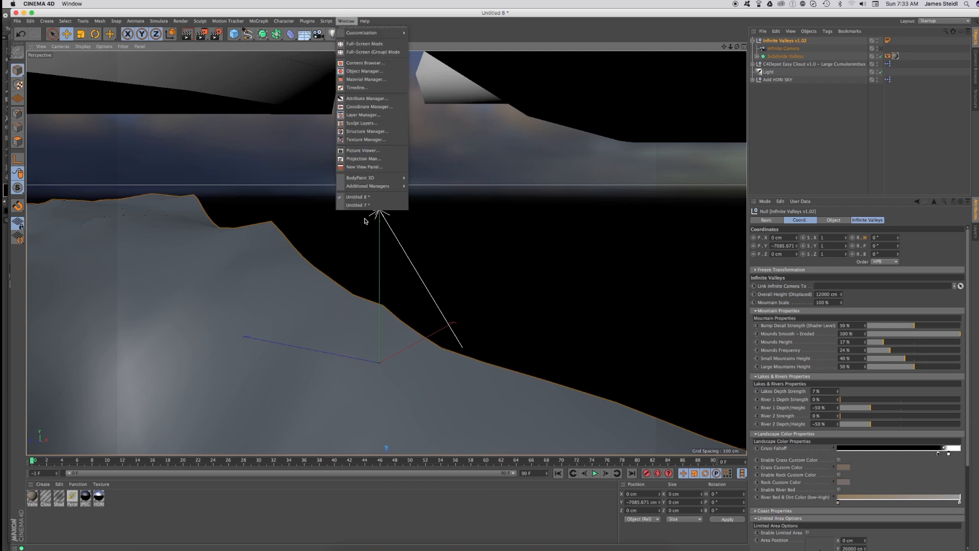
pyautogui.click(357, 205)
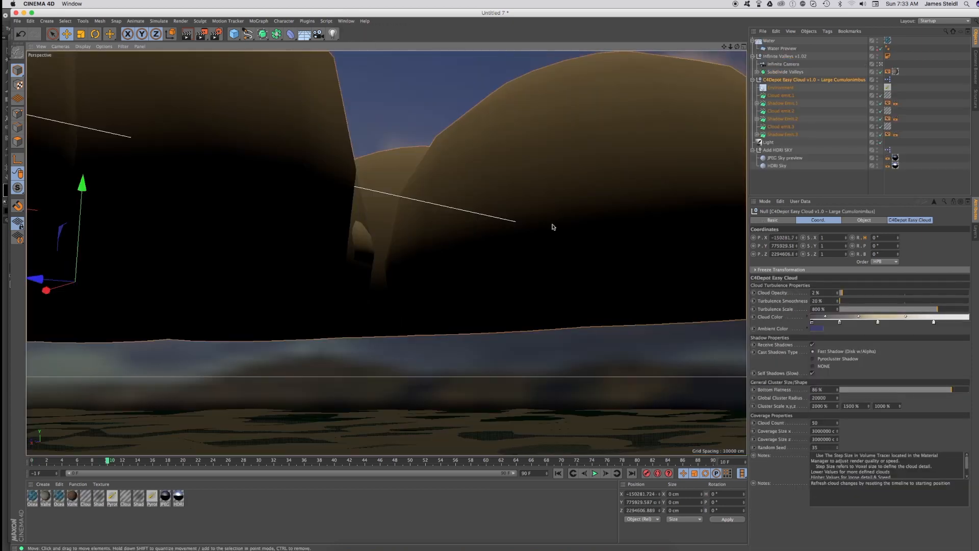
pyautogui.moveTo(417, 439)
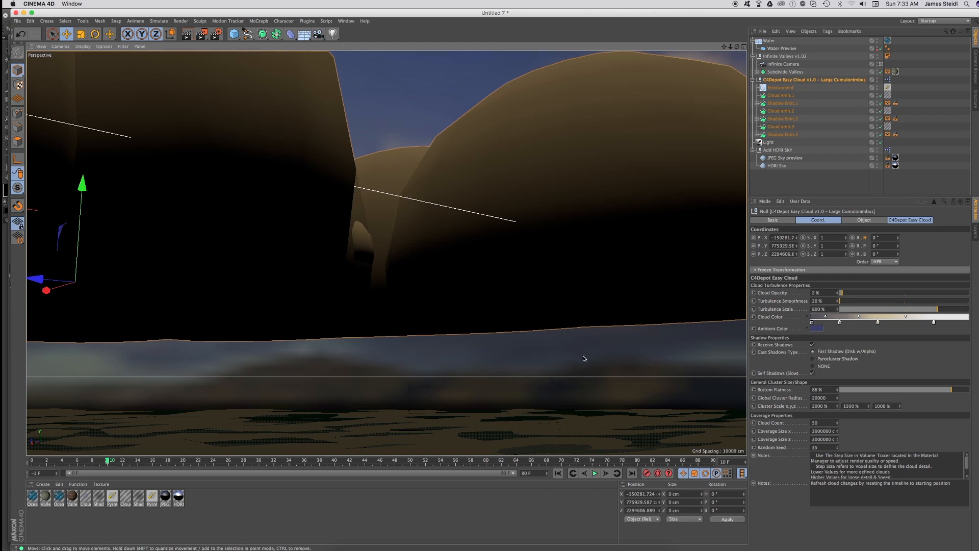
pyautogui.moveTo(214, 141)
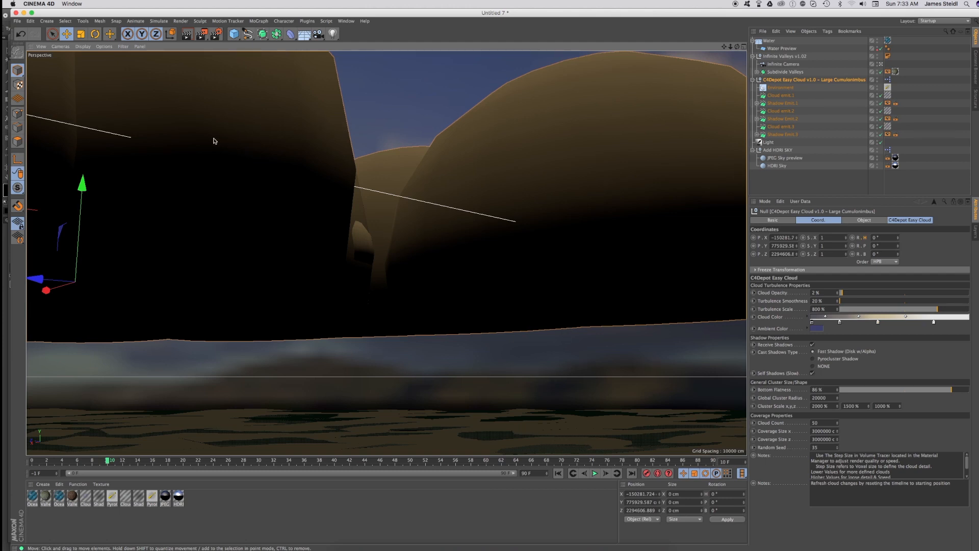
pyautogui.moveTo(536, 150)
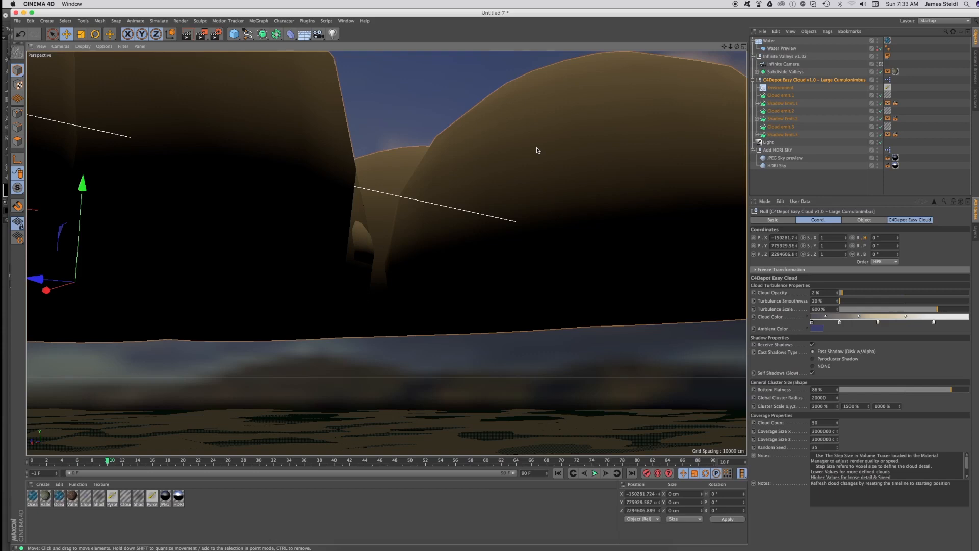
pyautogui.moveTo(637, 165)
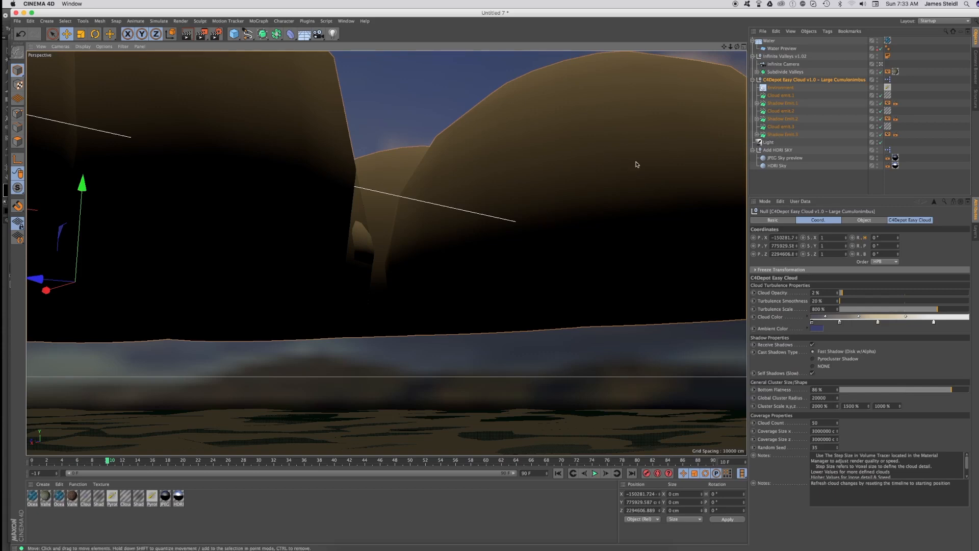
pyautogui.moveTo(814, 80)
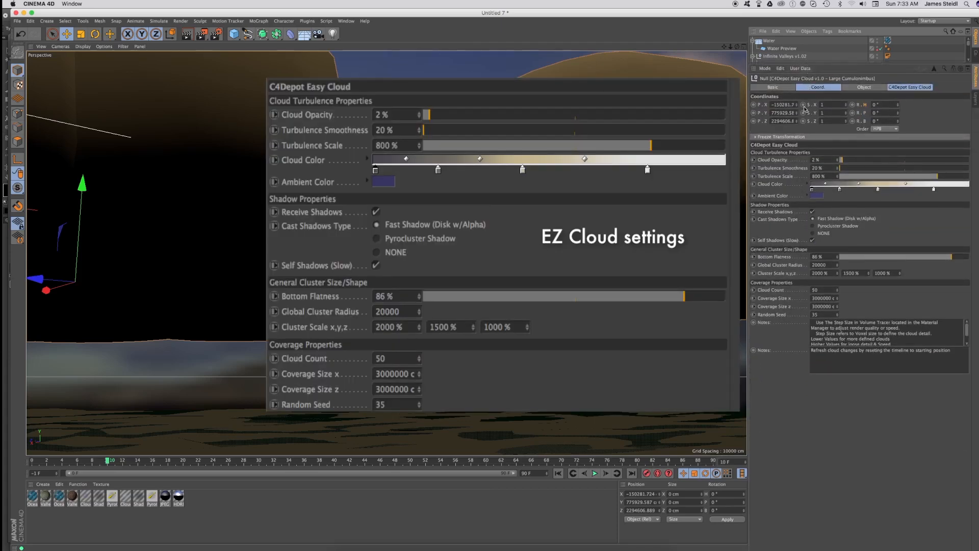
pyautogui.click(394, 115)
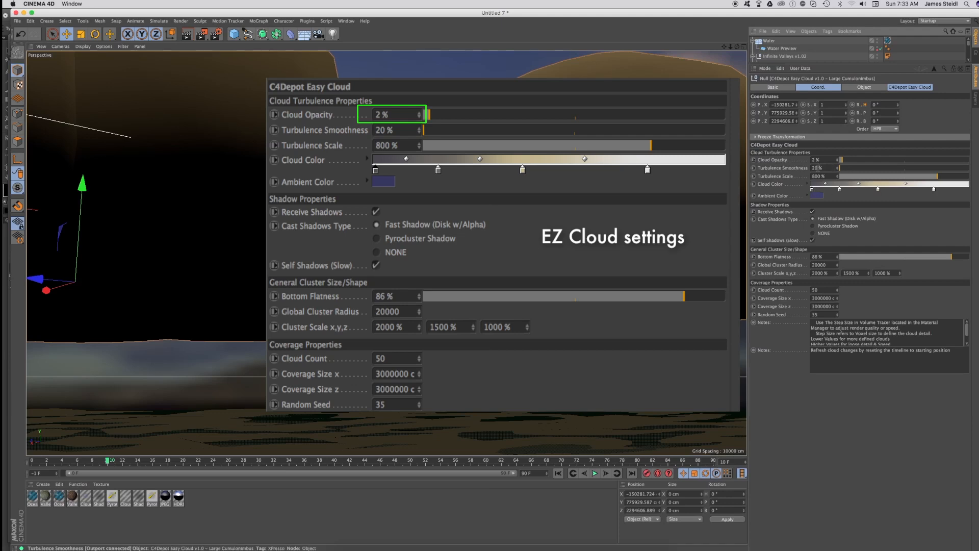
pyautogui.click(394, 130)
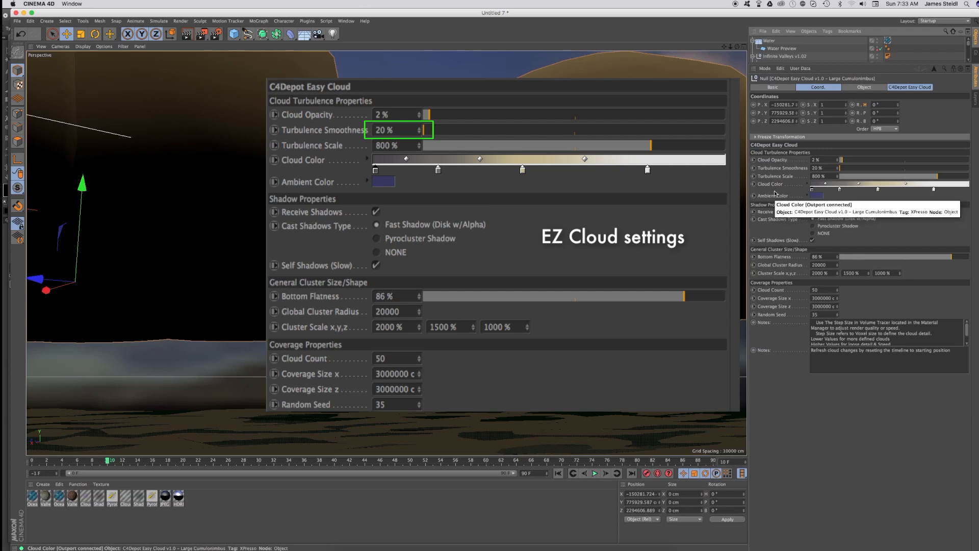
pyautogui.click(398, 145)
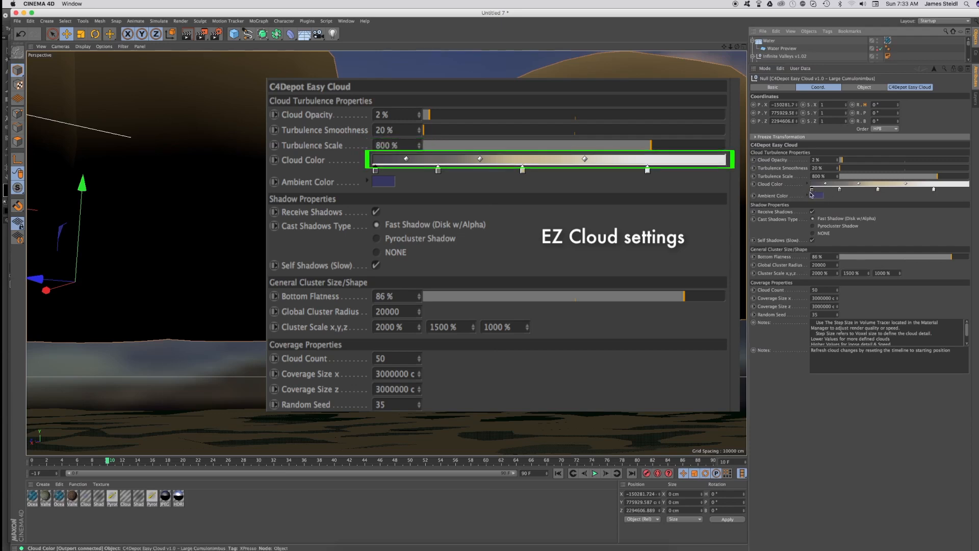
pyautogui.moveTo(812, 195)
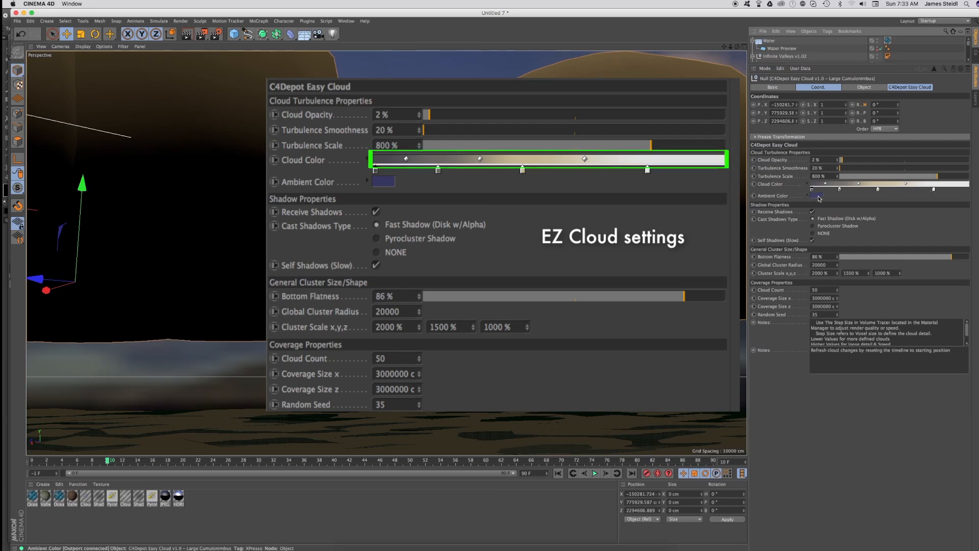
pyautogui.click(386, 181)
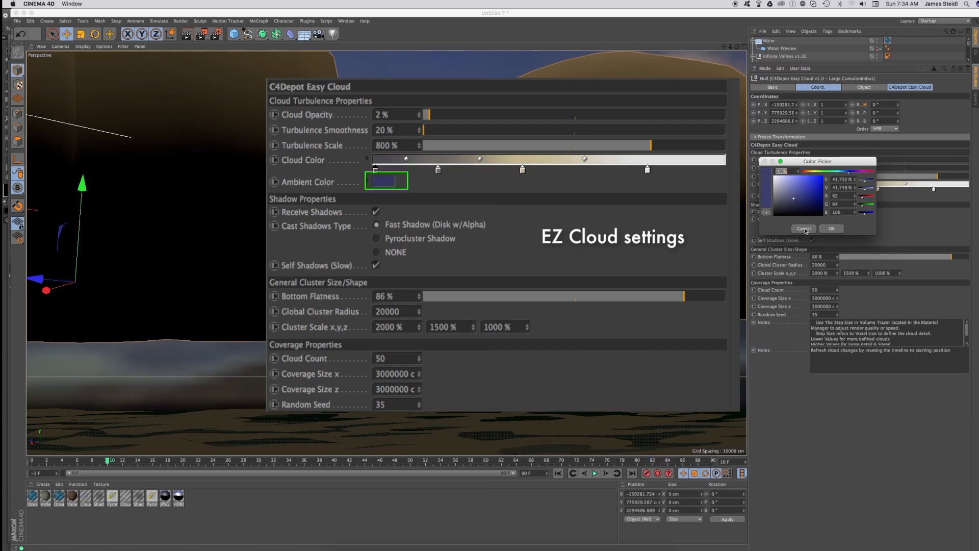
pyautogui.click(803, 228)
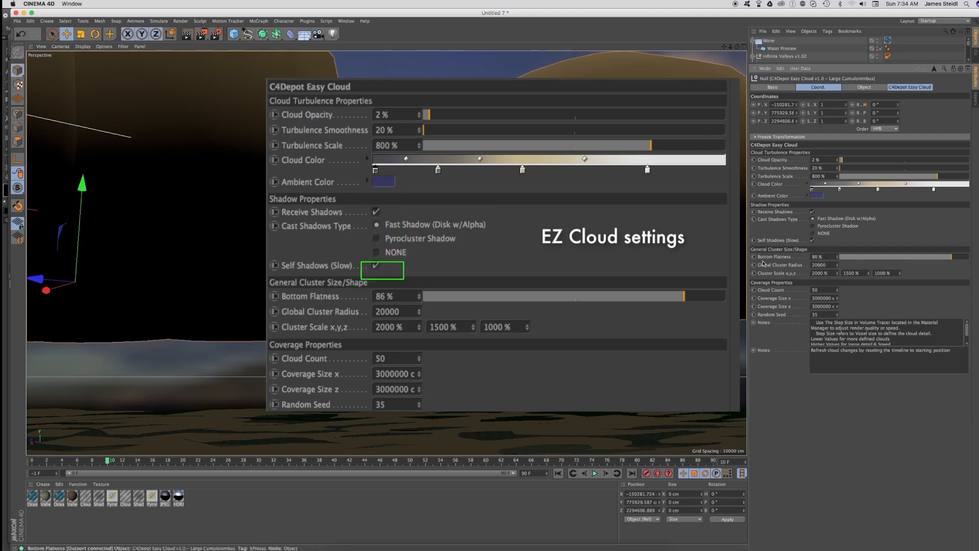
pyautogui.click(386, 296)
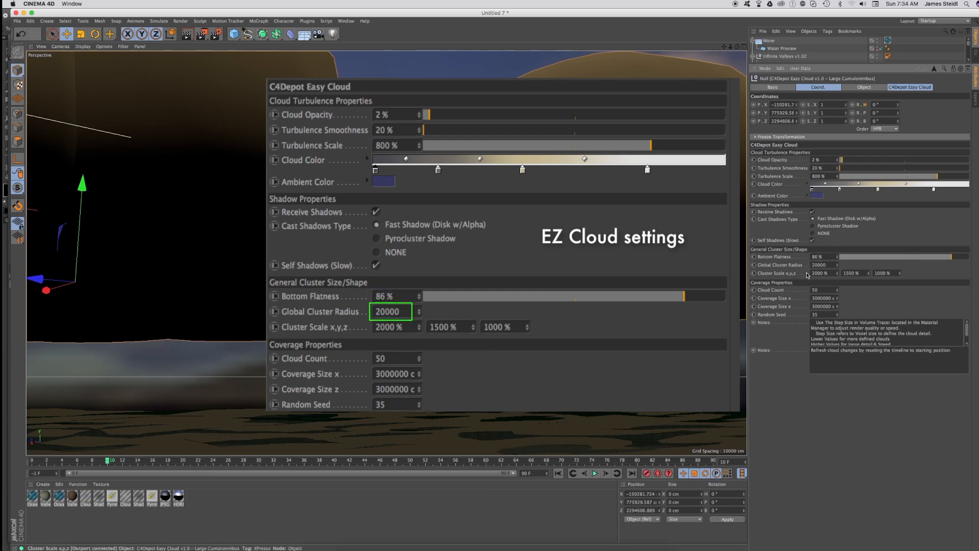
pyautogui.click(390, 327)
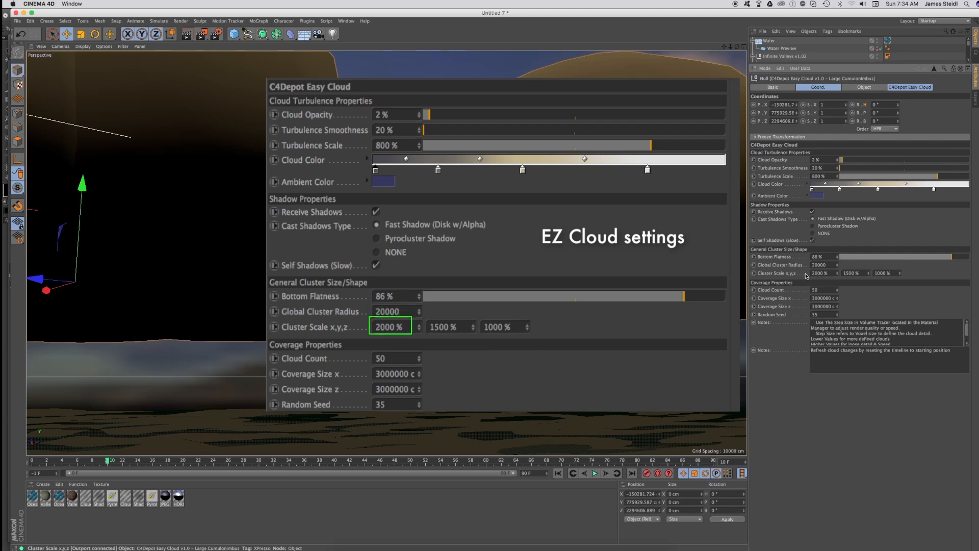
pyautogui.click(390, 358)
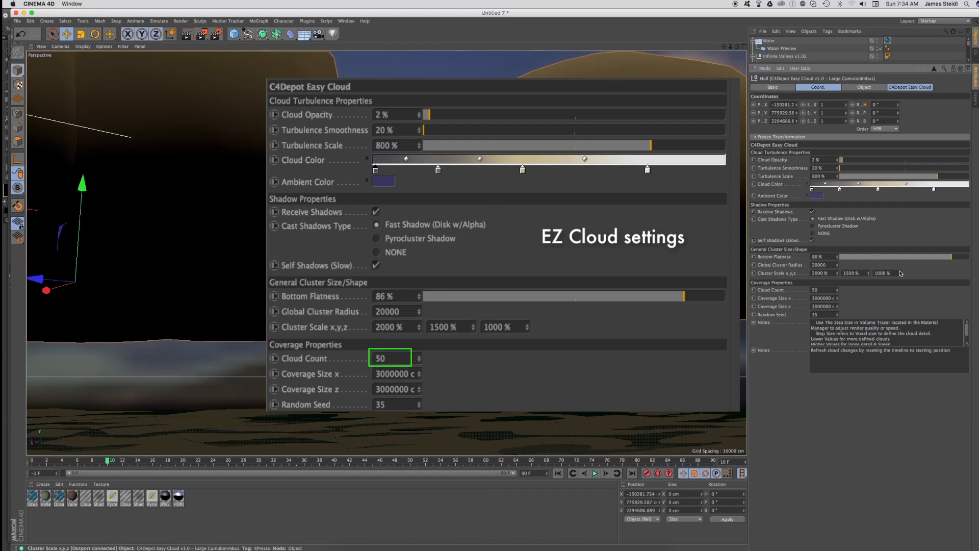
pyautogui.click(390, 327)
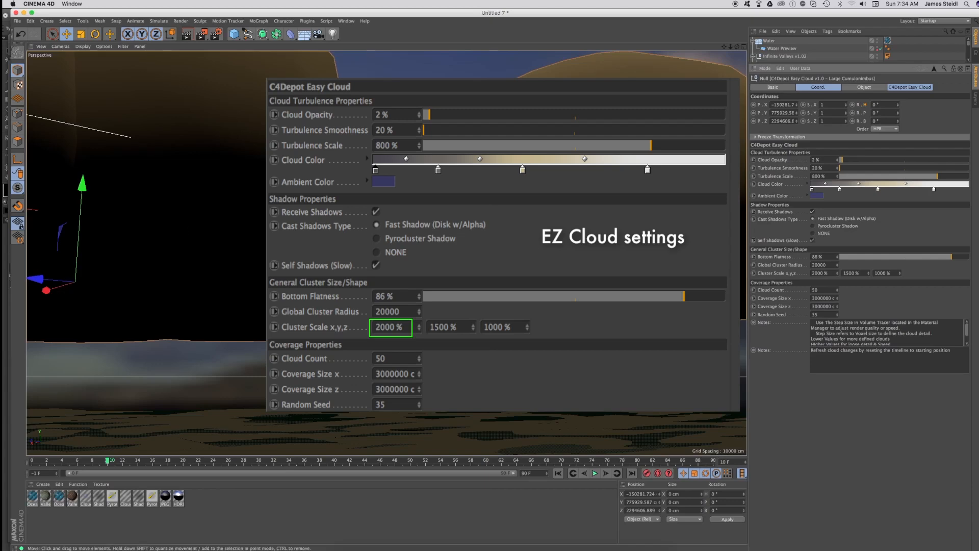
pyautogui.moveTo(797, 276)
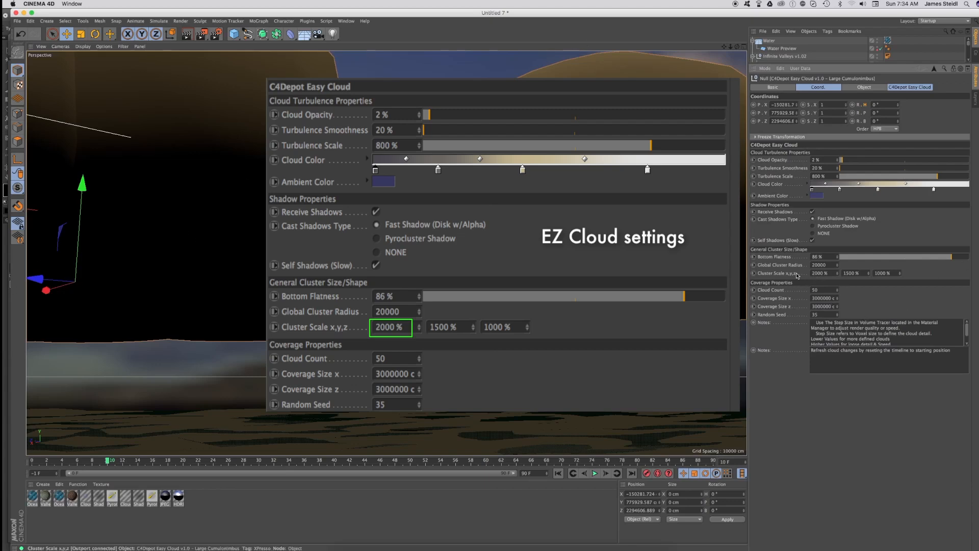
pyautogui.moveTo(805, 275)
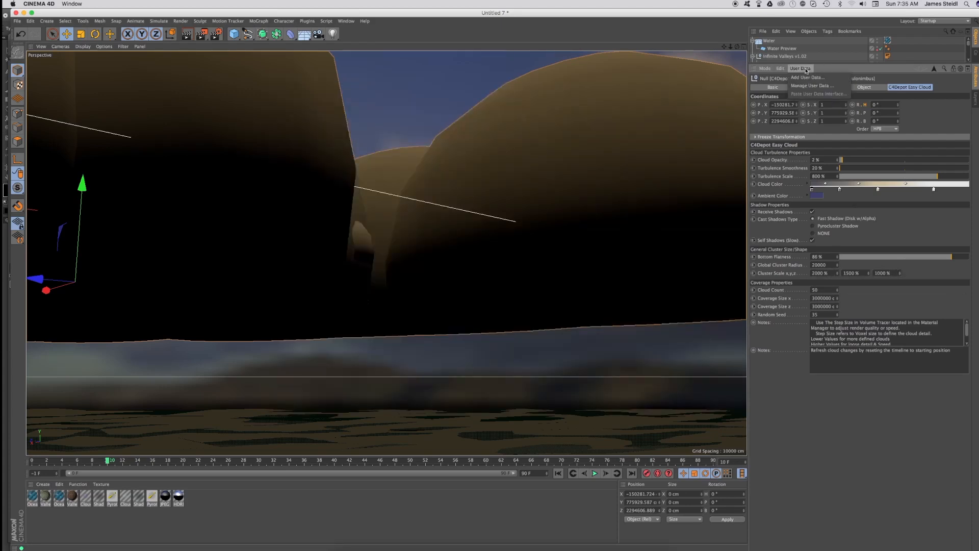
pyautogui.click(813, 86)
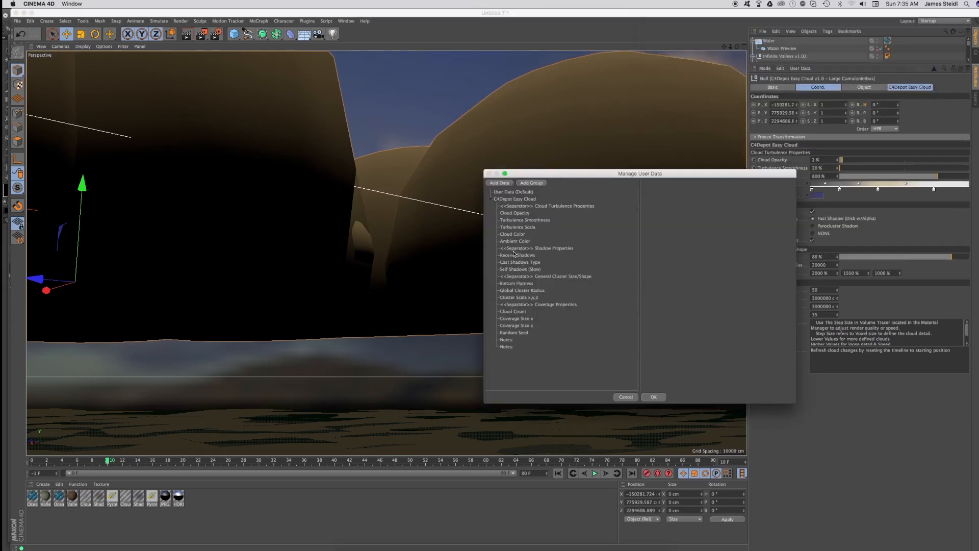
pyautogui.click(517, 298)
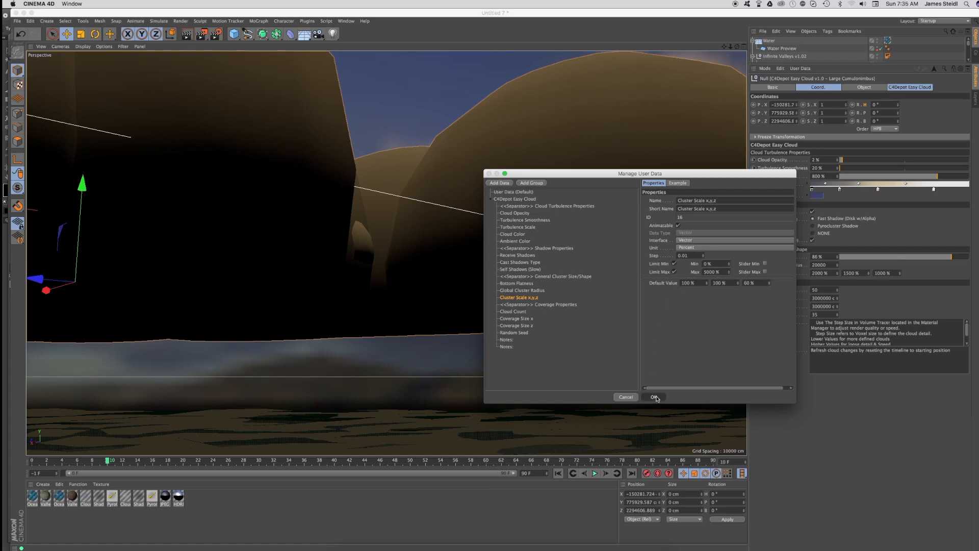
pyautogui.click(654, 396)
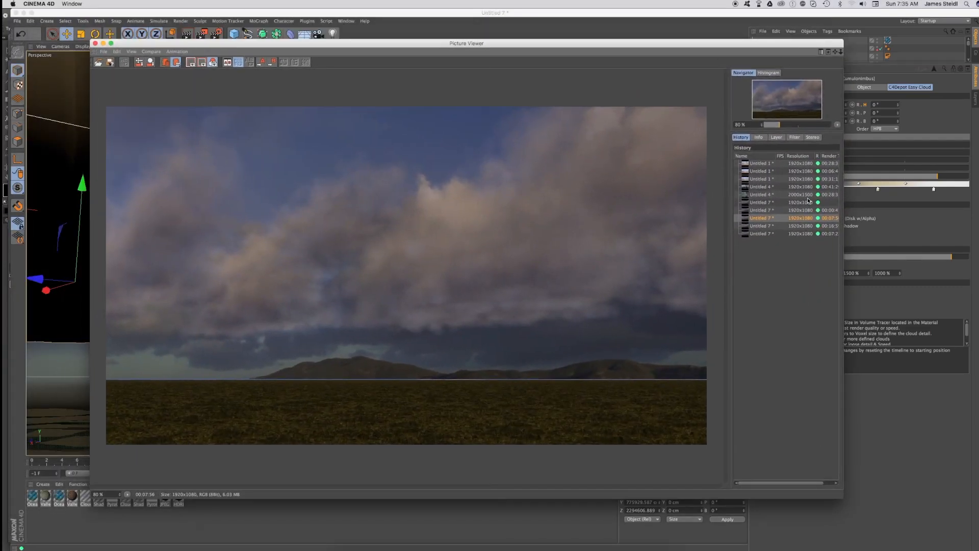
# Compare the stored Untitled 7 cloud renders, ending on the towering sunlit clouds.
pyautogui.click(760, 210)
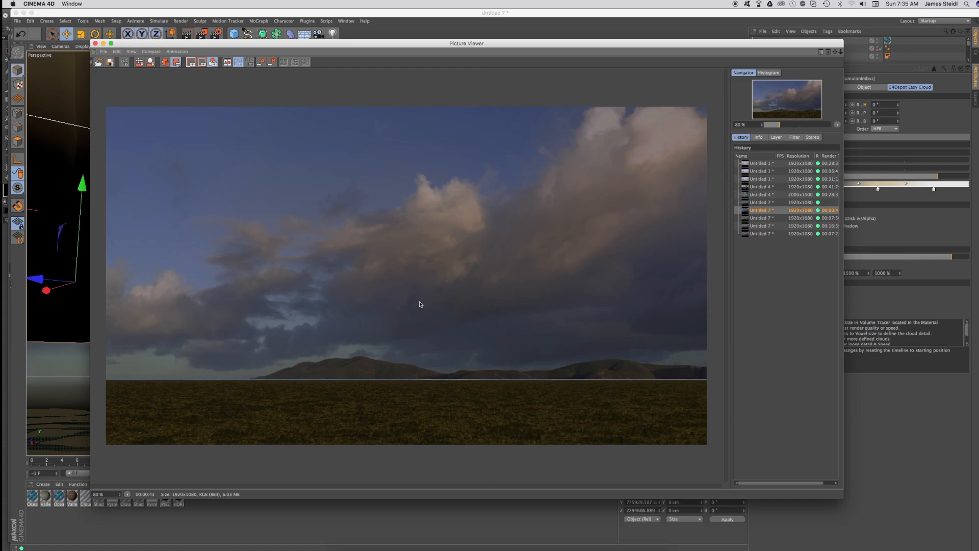
pyautogui.moveTo(694, 381)
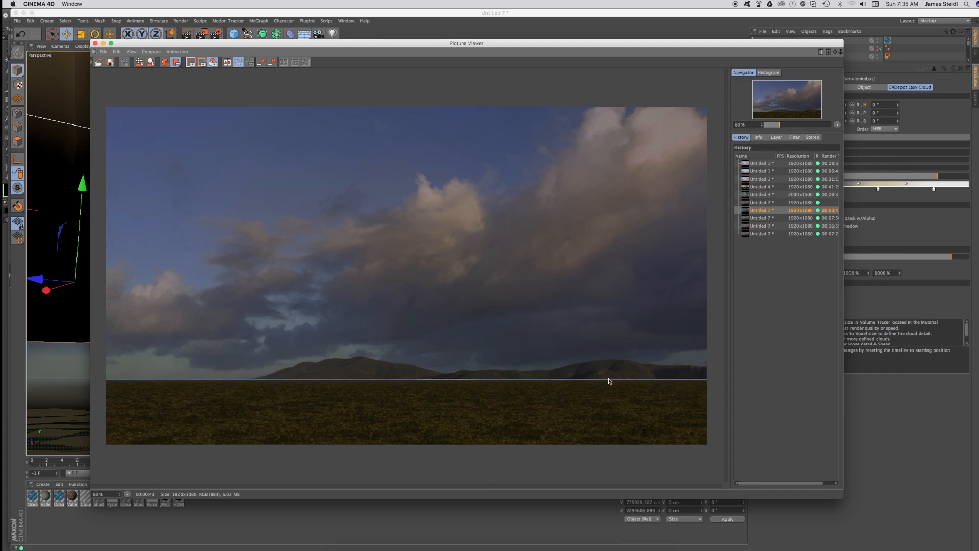
pyautogui.moveTo(383, 237)
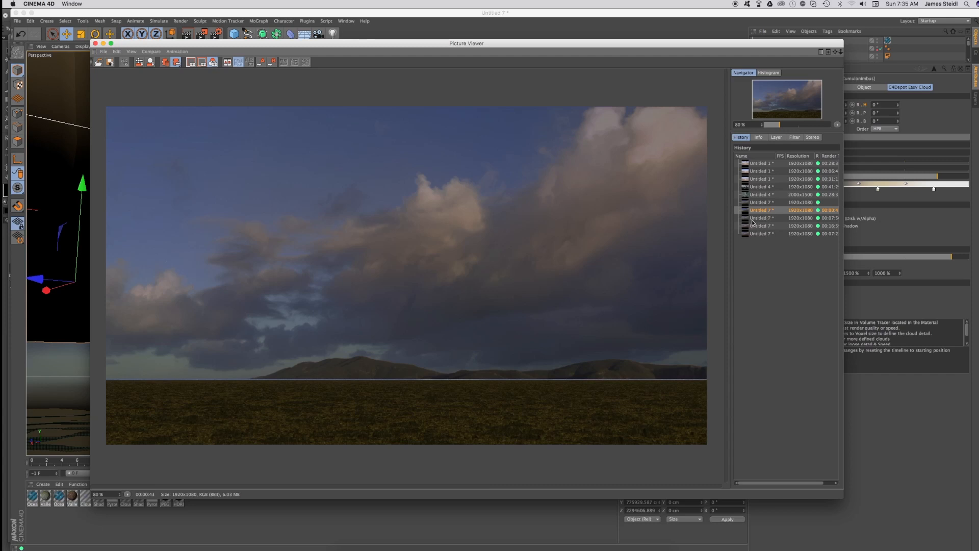
pyautogui.click(760, 217)
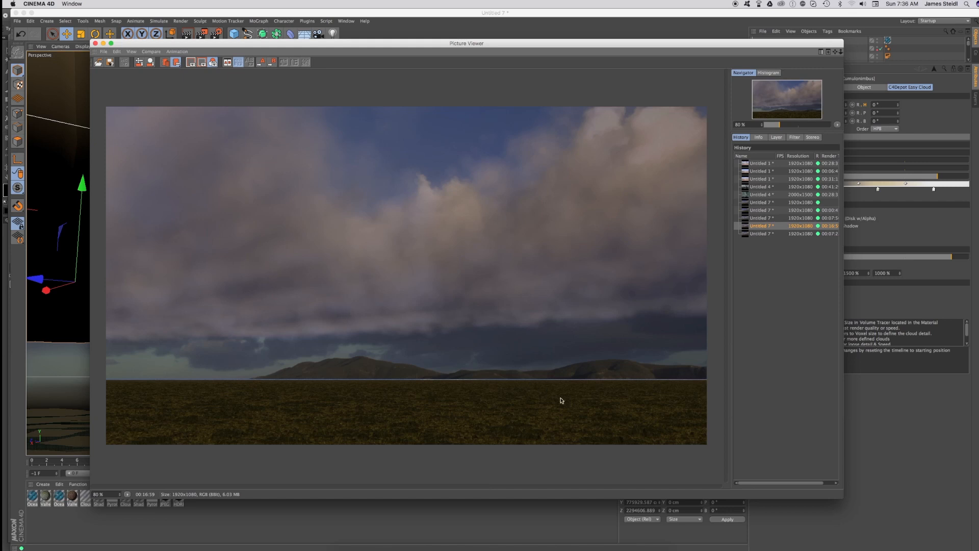
pyautogui.moveTo(128, 283)
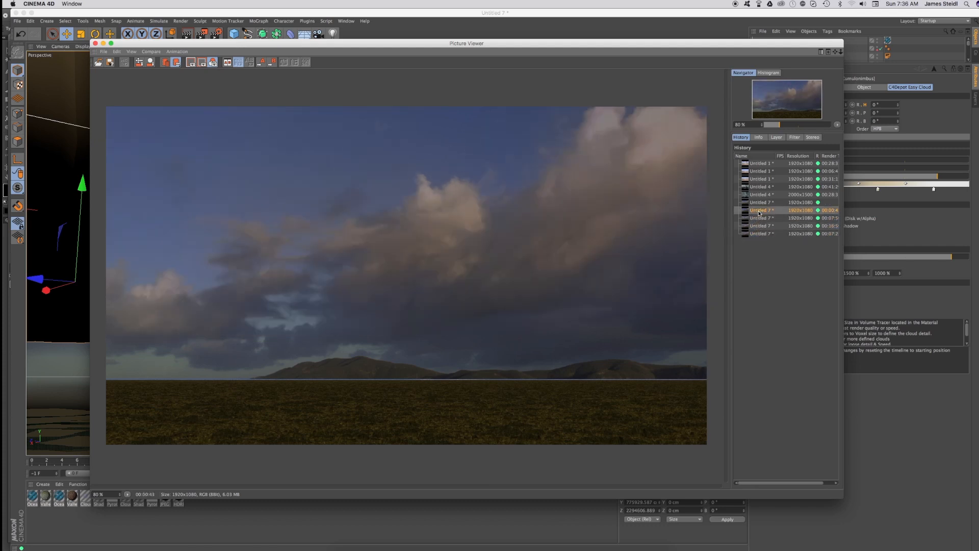
pyautogui.click(761, 209)
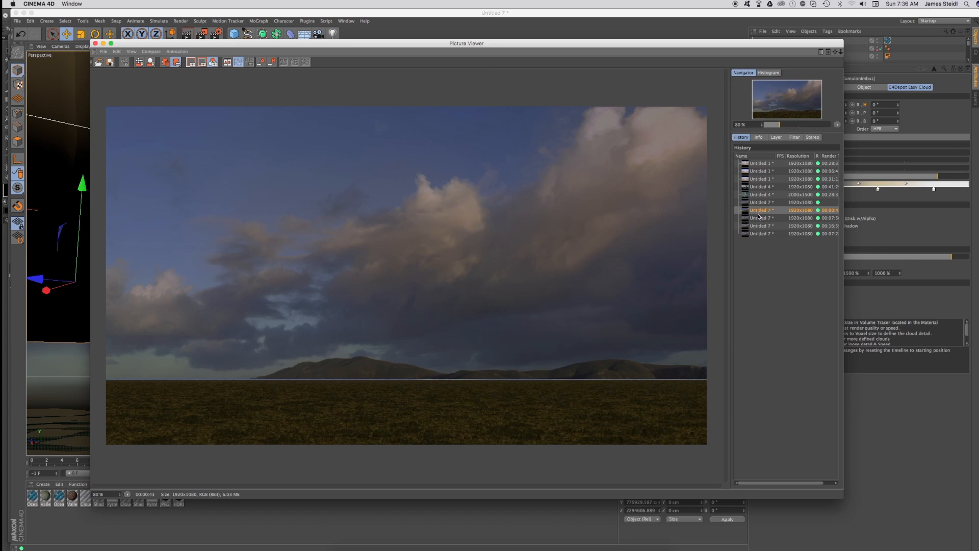
pyautogui.click(761, 226)
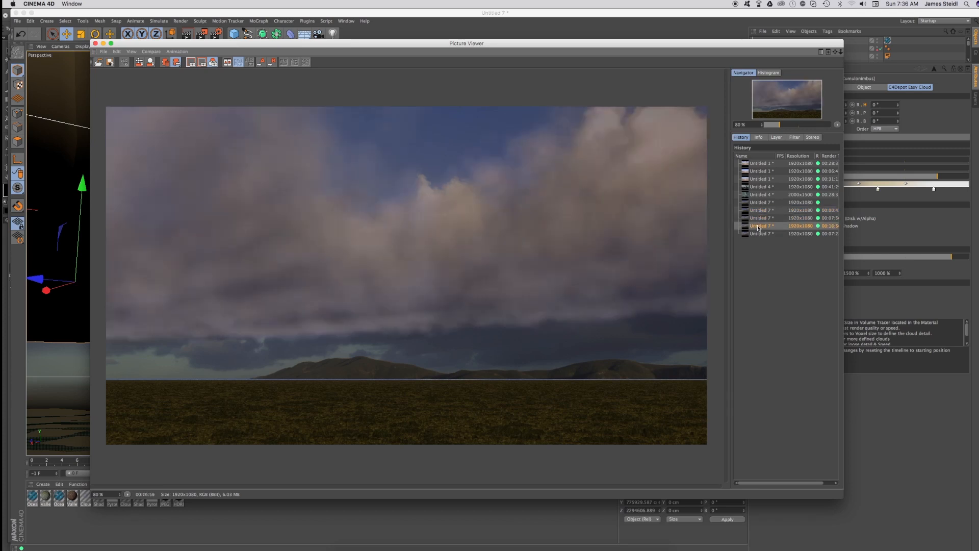
pyautogui.click(762, 233)
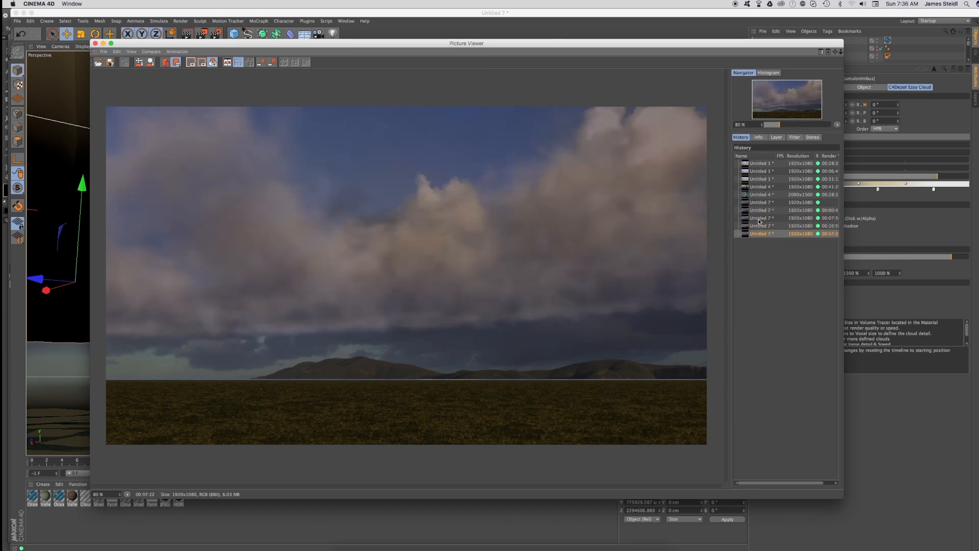
pyautogui.click(761, 210)
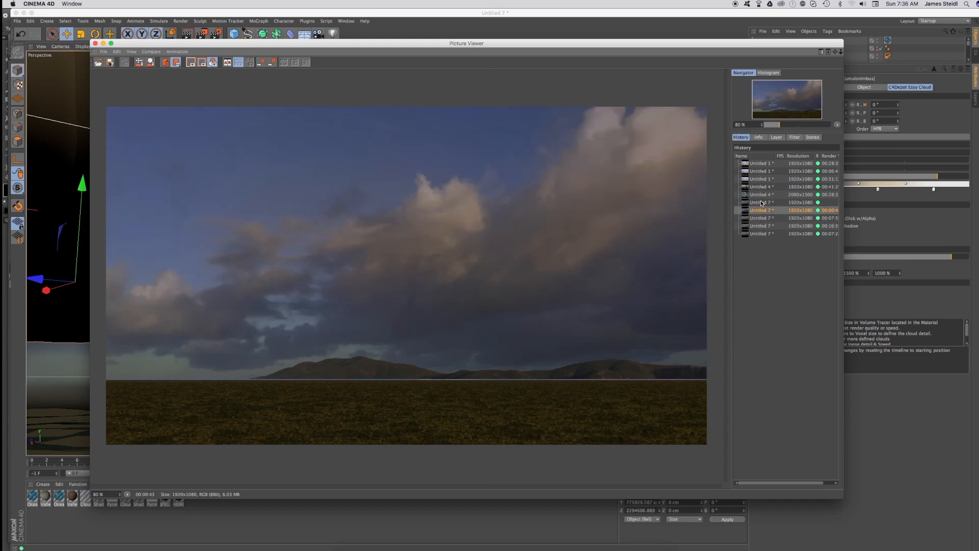